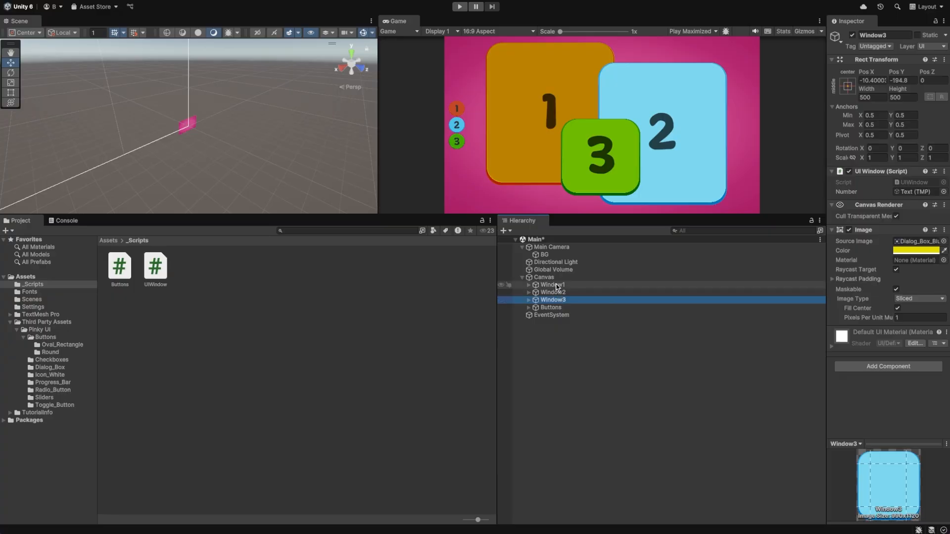
Wrap the three selected window objects in a new empty parent named WindowContainer.
right_click(552, 292)
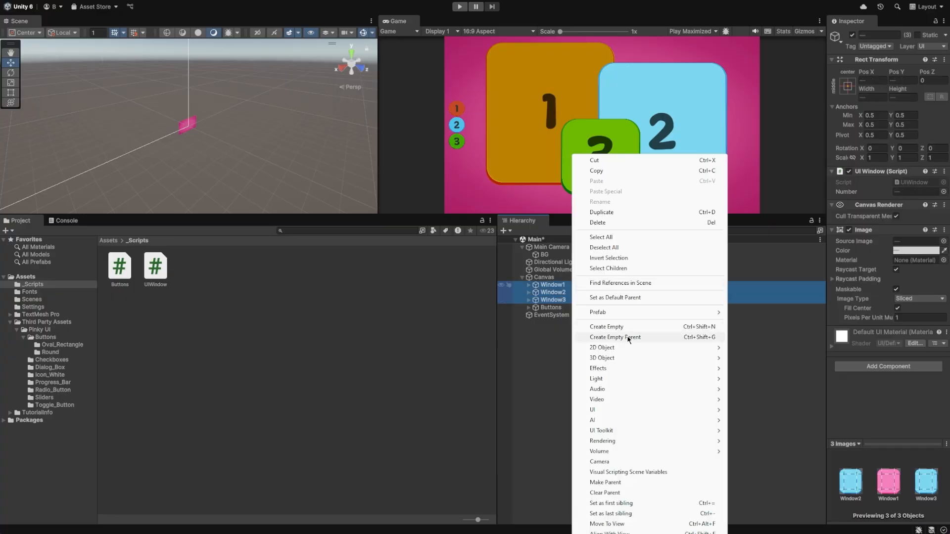
left_click(615, 337)
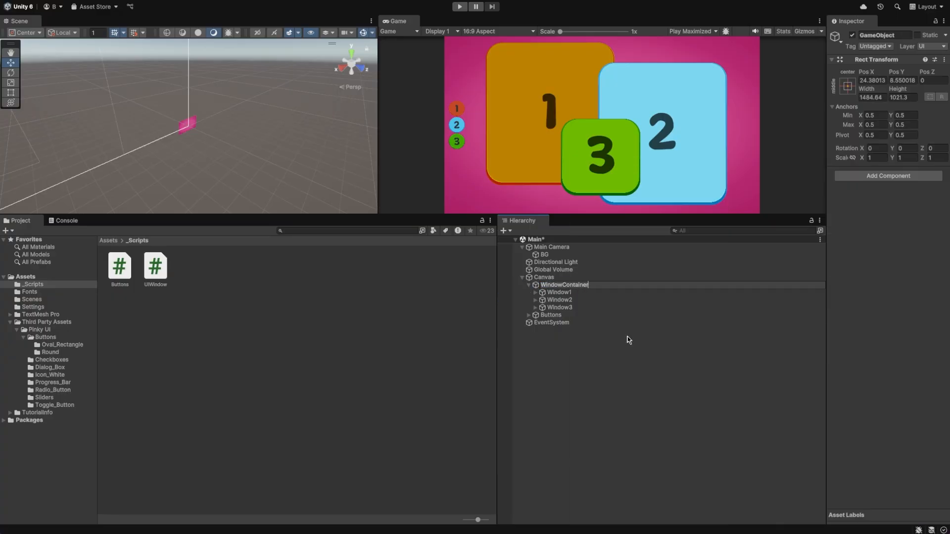
left_click(563, 285)
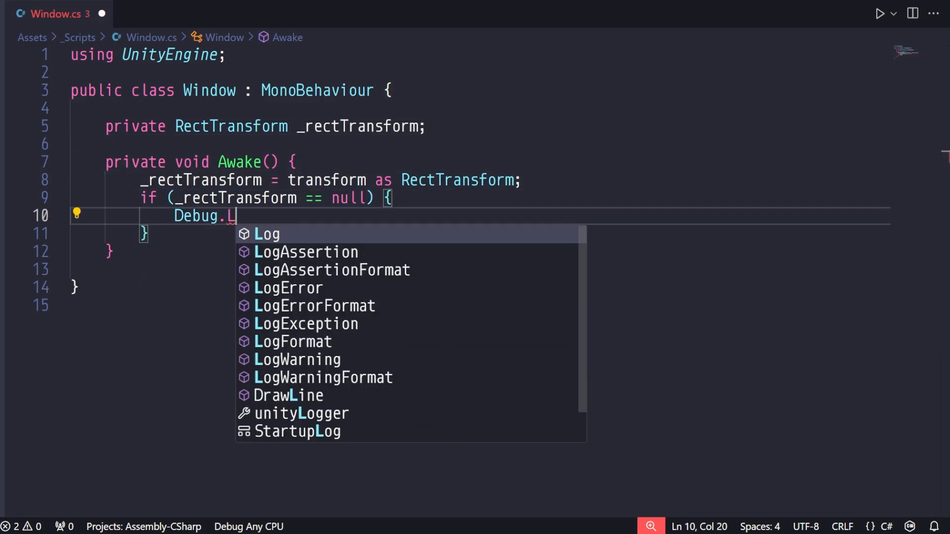
Log an error when no RectTransform is found, and add OnEnable => transform.SetAsLastSibling().
type("LogError(\"Window did not a find a \"")
type("Destroy(this);")
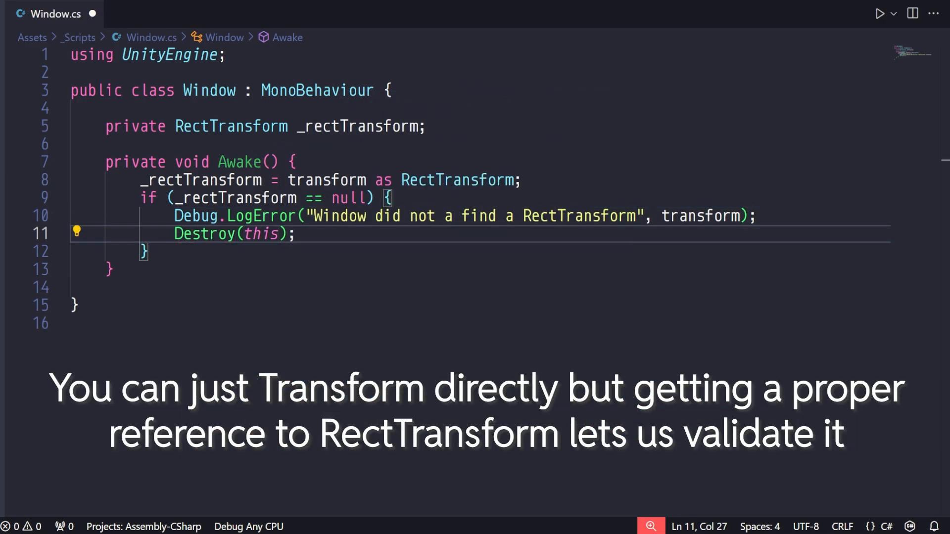
type("private void OnEnable() {")
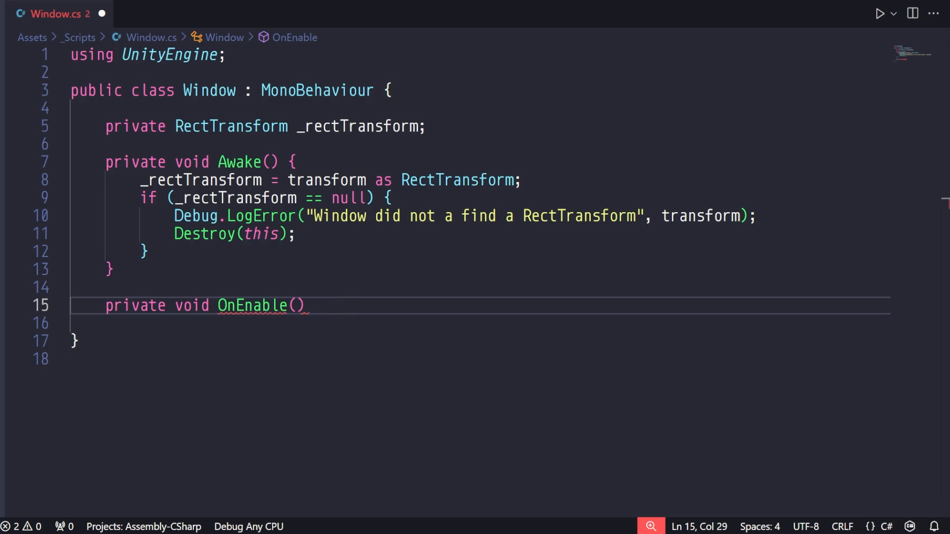
type("=> transform.")
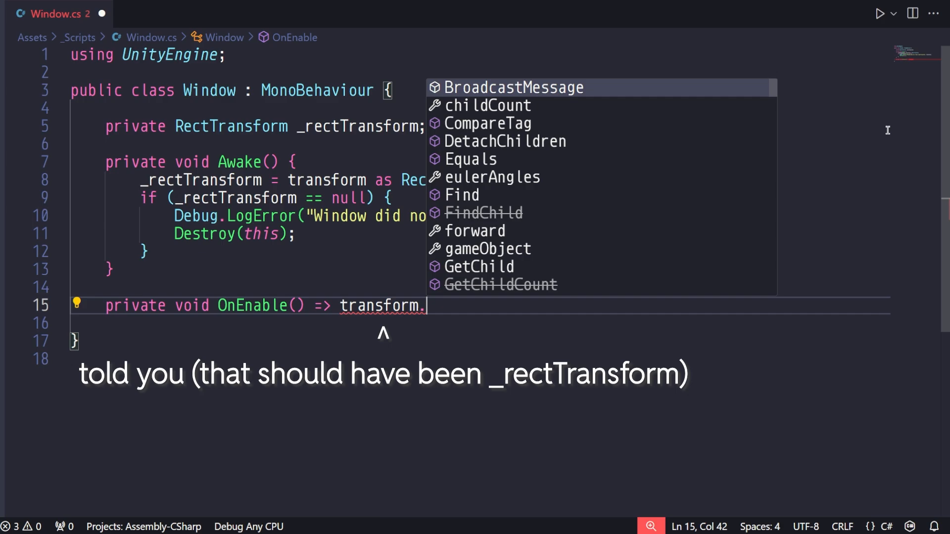
type("SetAsLastSibling();")
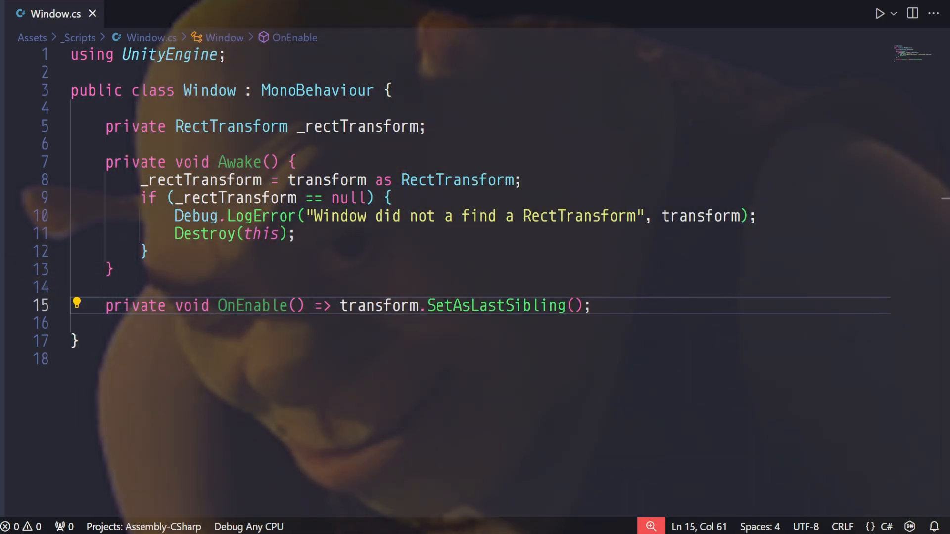
In UIWindow.cs, replace the MonoBehaviour base class with Window.
left_click(160, 13)
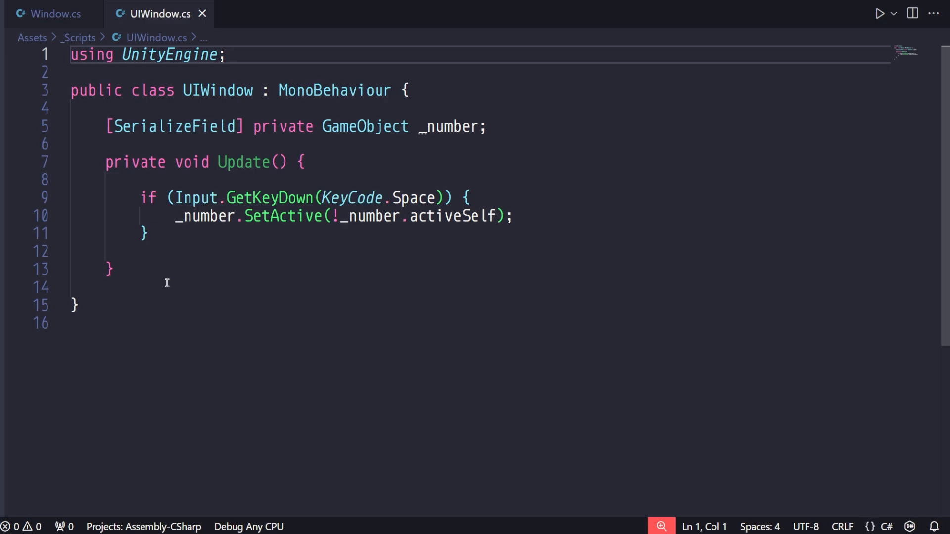
mouse_move(220, 268)
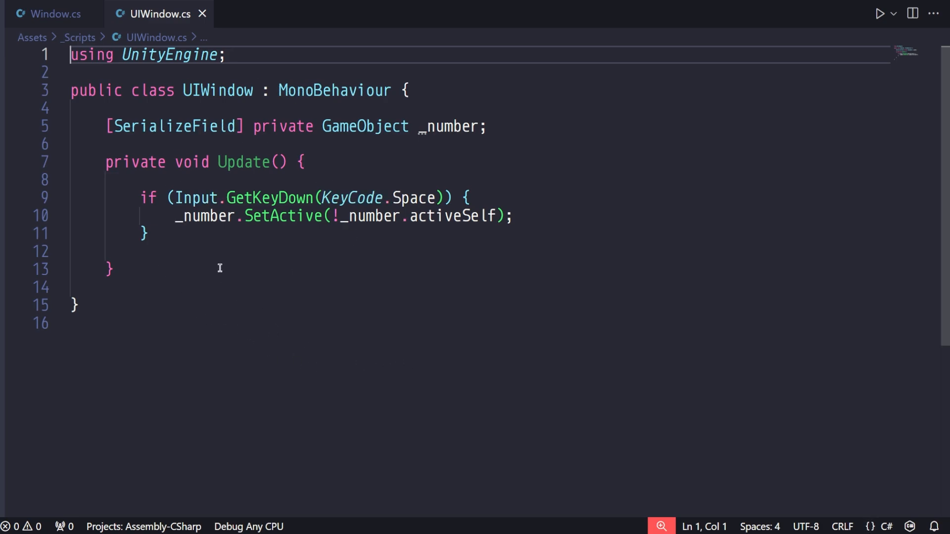
double_click(334, 90)
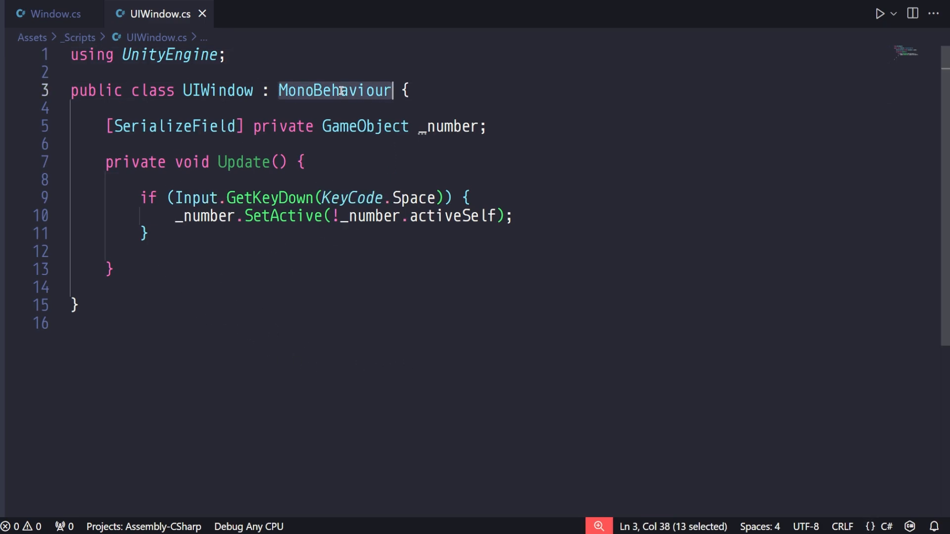
type("Window did not a find a RectTransform\", transform);")
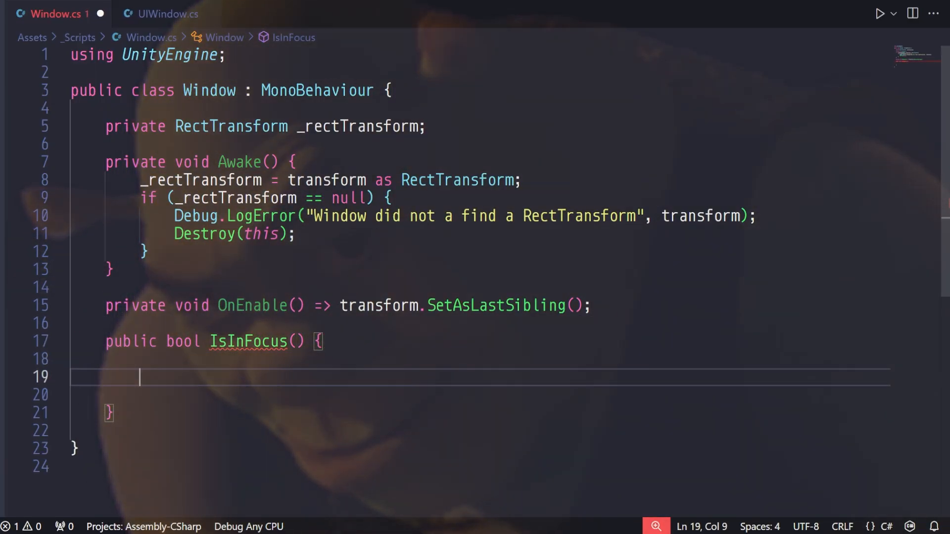
Return transform.parent.GetChild(childCount - 1) == _rectTransform from IsInFocus.
type("return transform.parent.GetChild(transform.parent.childCount - 1")
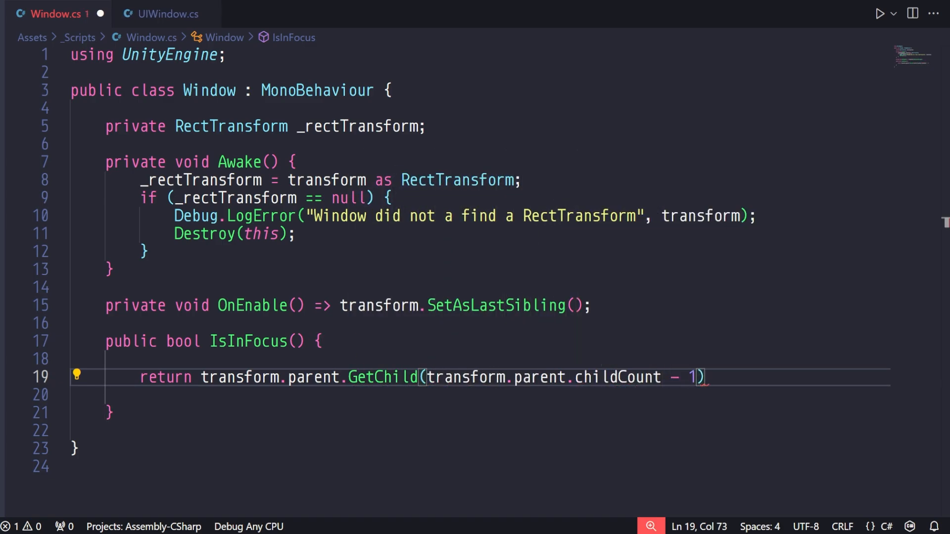
type("== _rectTransform")
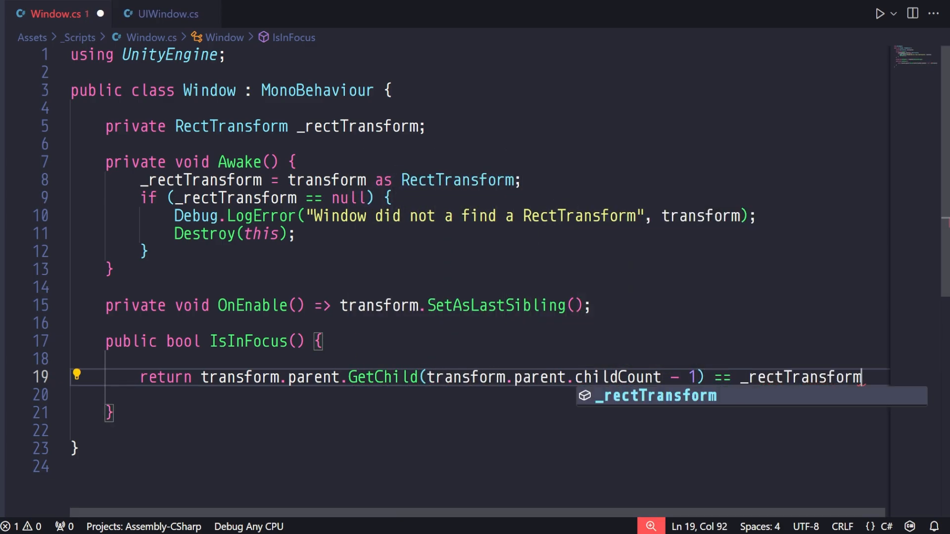
left_click(160, 13)
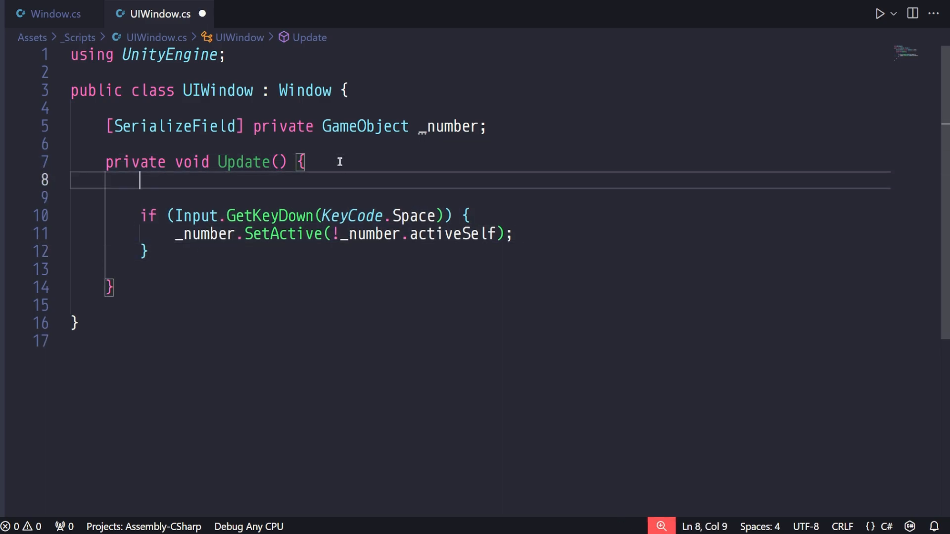
Add if (!IsInFocus()) return to Update, and an OnDisable calling SetAsFirstSibling.
type("if (!IsInFocus()) return")
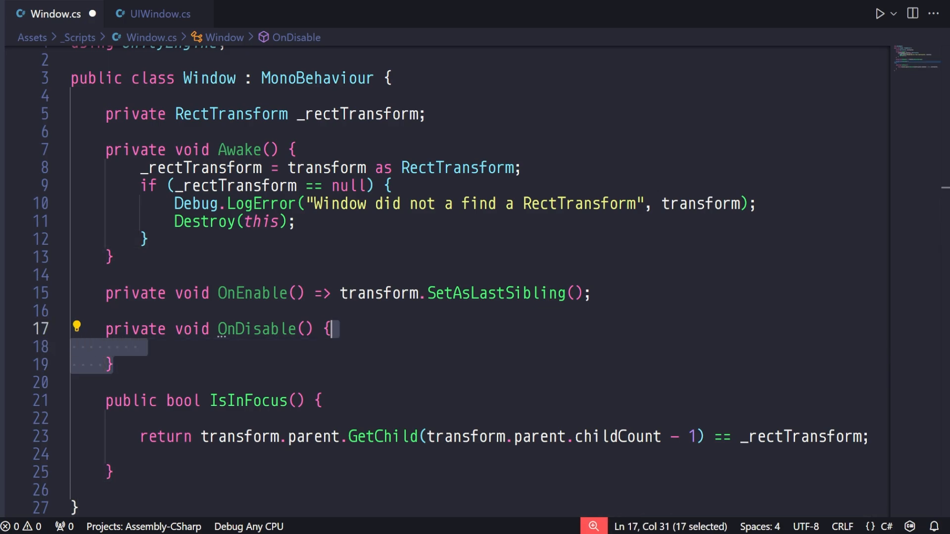
type("=> transform.SetAs")
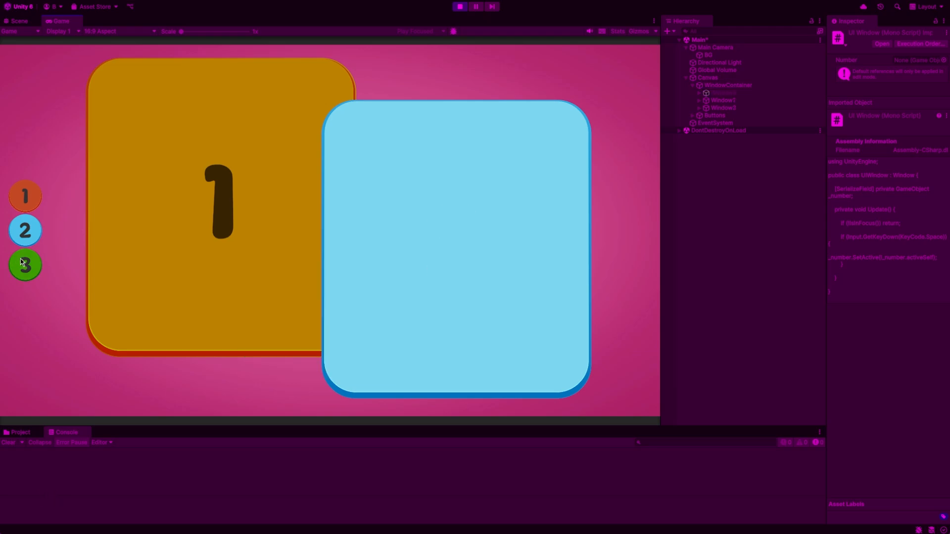
Toggle windows 3, 1 and 2 with their buttons while the game runs.
left_click(25, 264)
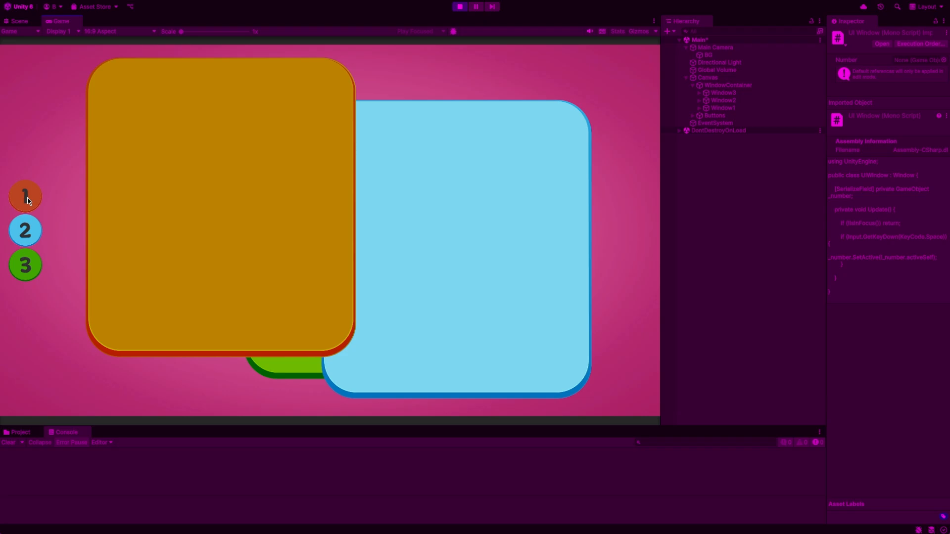
left_click(25, 230)
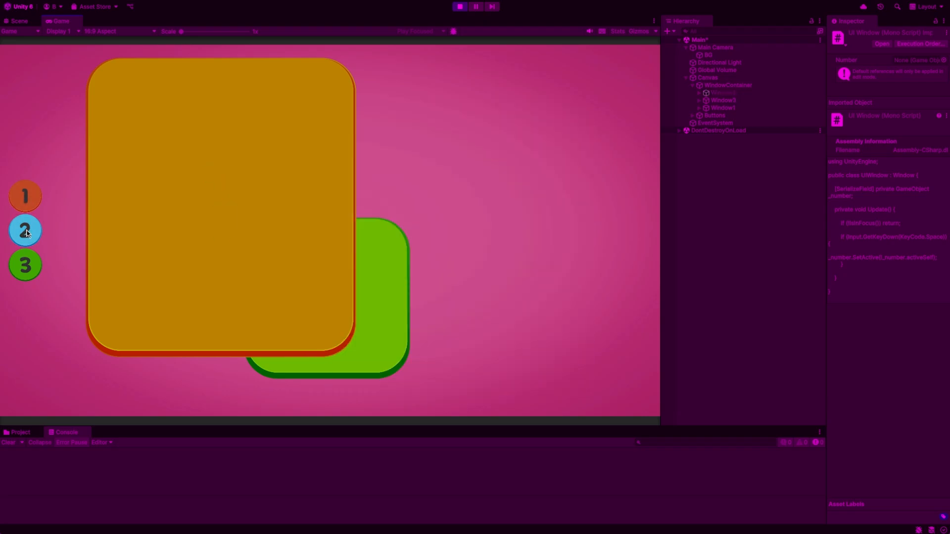
left_click(25, 230)
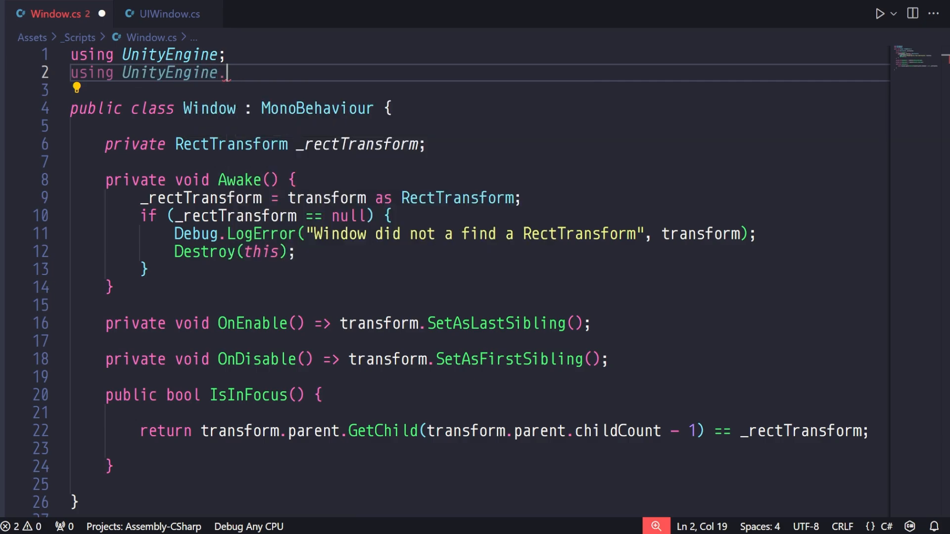
Add using UnityEngine.EventSystems and IPointerClickHandler to the Window class declaration.
type("EventSystems;")
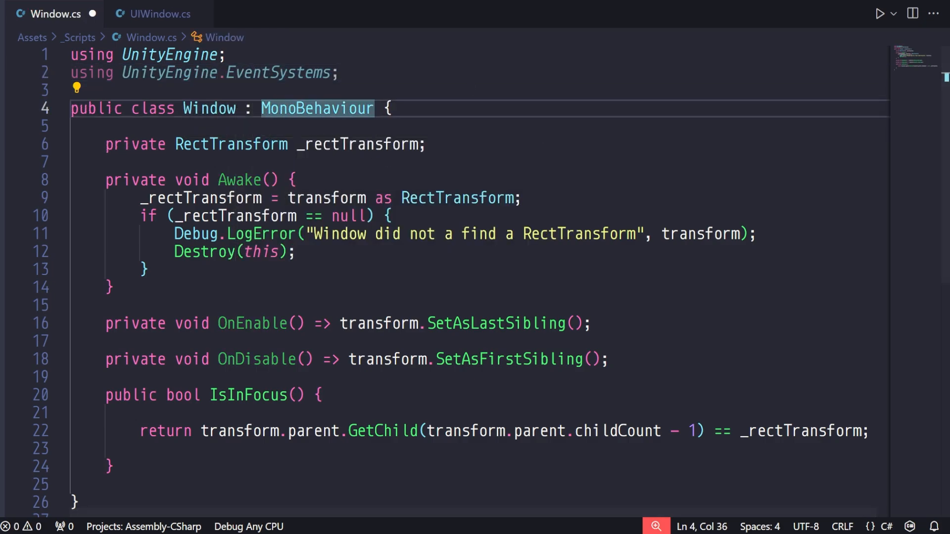
type(", IPointerClickHandler")
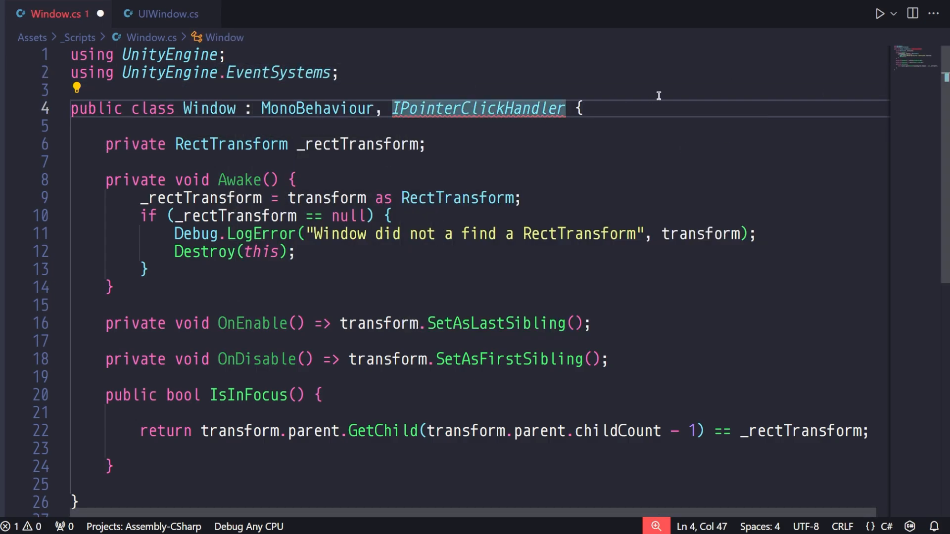